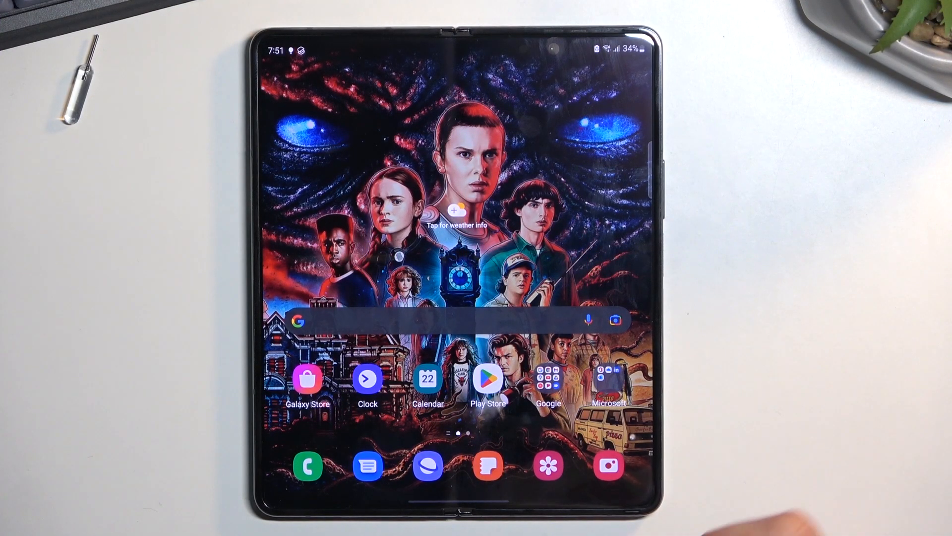
Reach the Manage contacts page with merge, import or export, move and sync options.
scroll("up", 3)
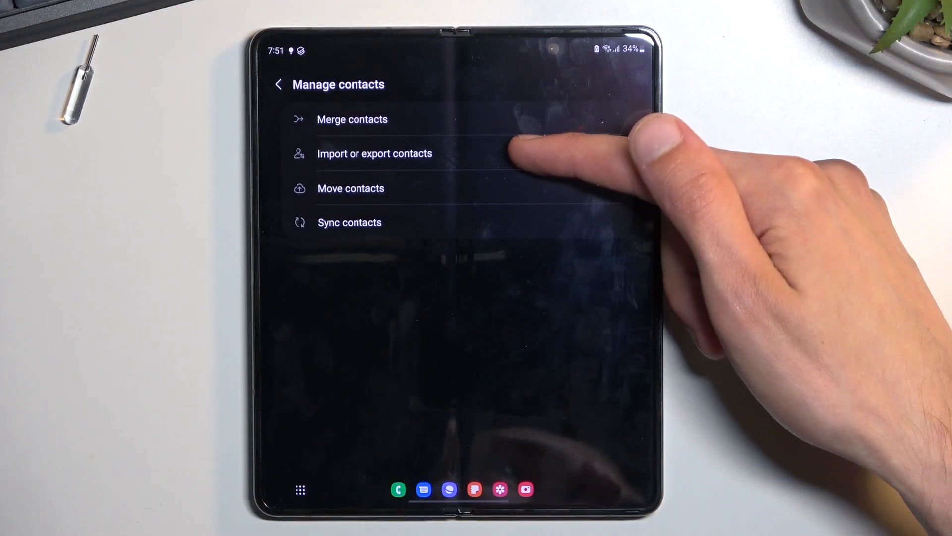
Choose Import or export contacts with SIM card as source, showing the selectable contact list.
left_click(375, 153)
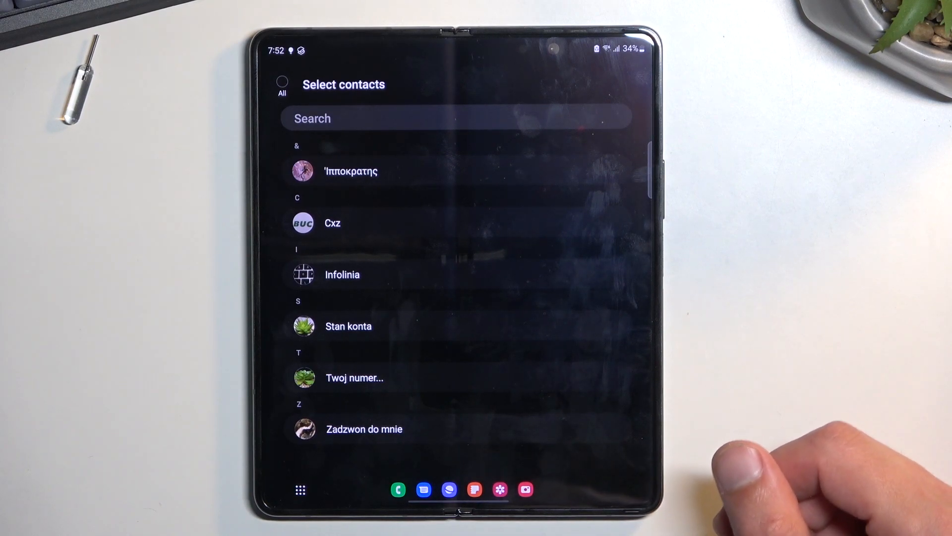
Select all contacts for import, then untick Cxz, leaving five marked.
left_click(354, 377)
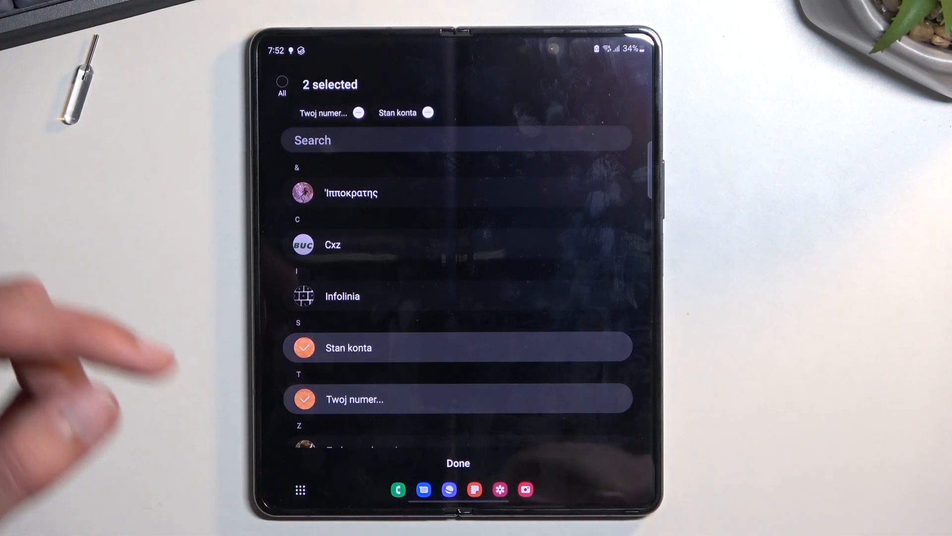
left_click(282, 83)
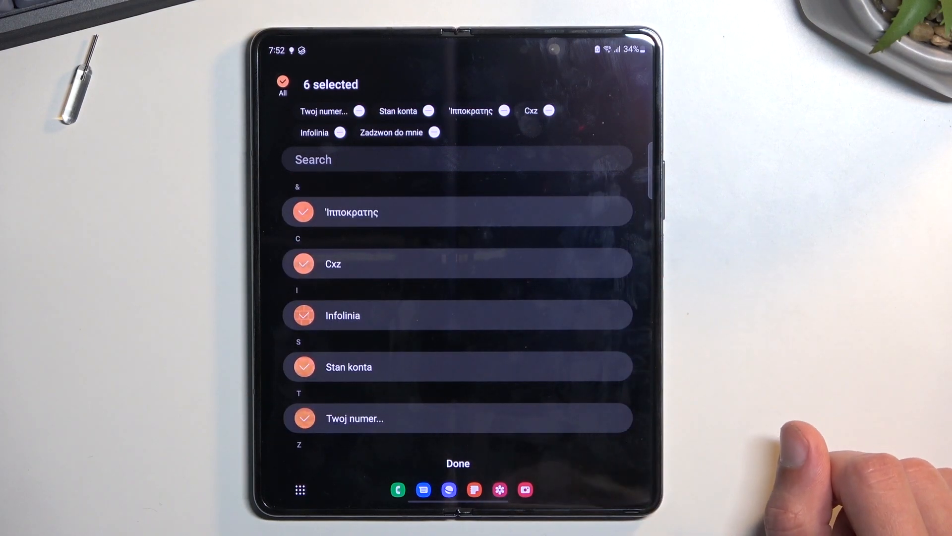
mouse_move(790, 455)
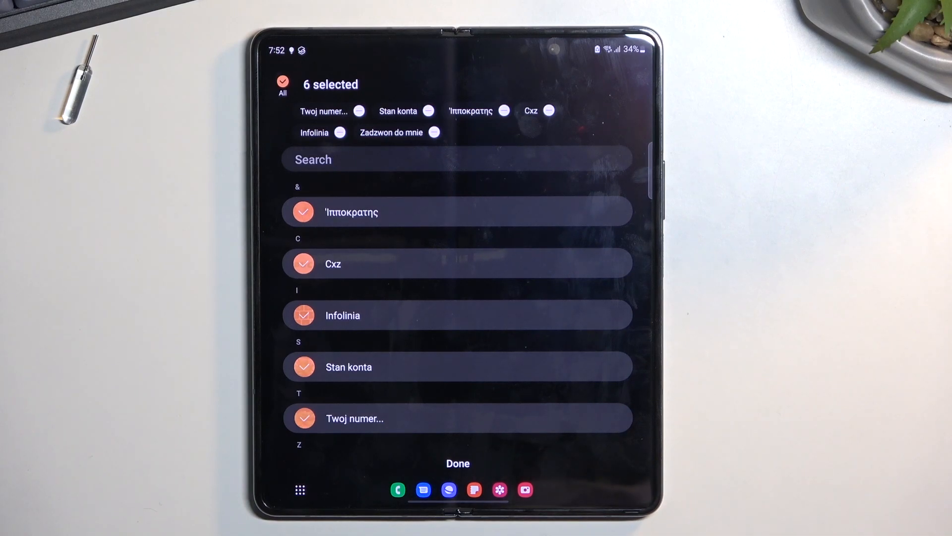
left_click(303, 264)
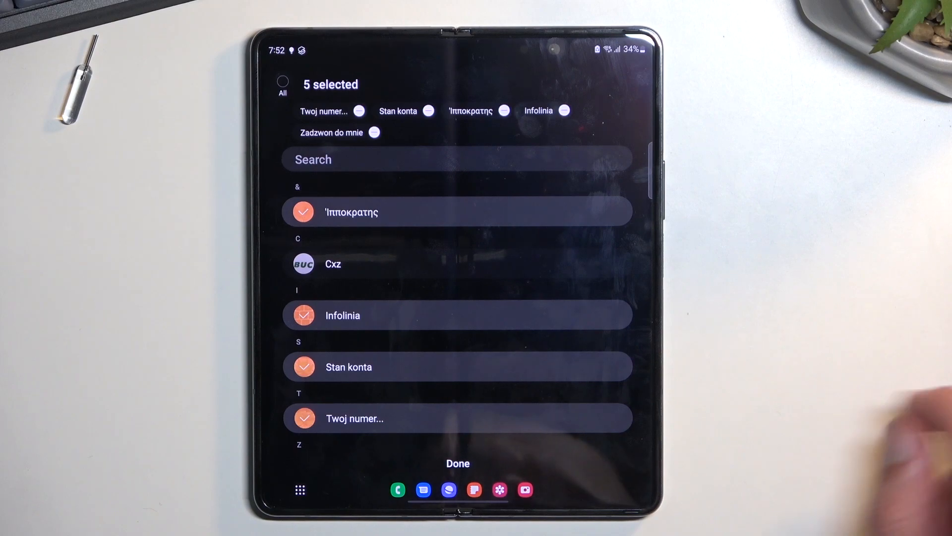
Confirm the five chosen SIM 1 contacts and import them to Phone storage.
left_click(458, 463)
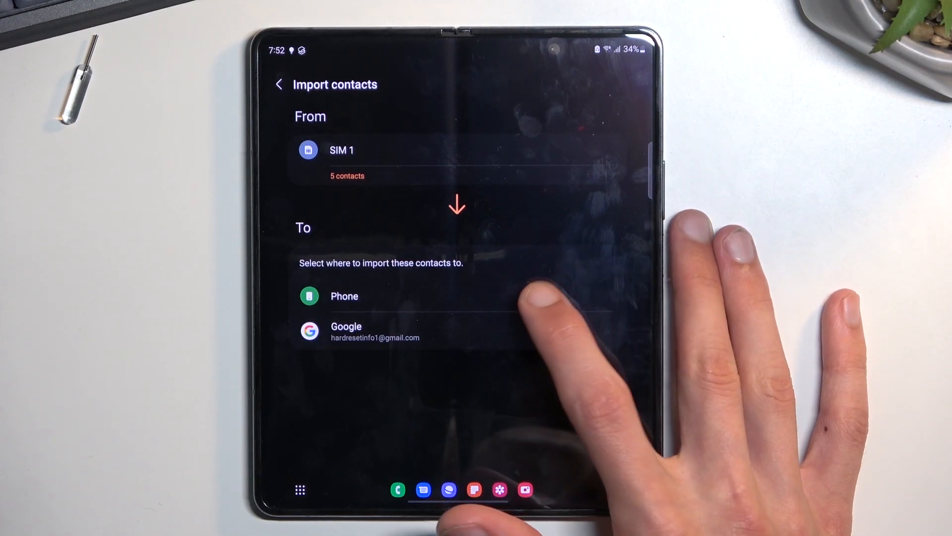
left_click(345, 296)
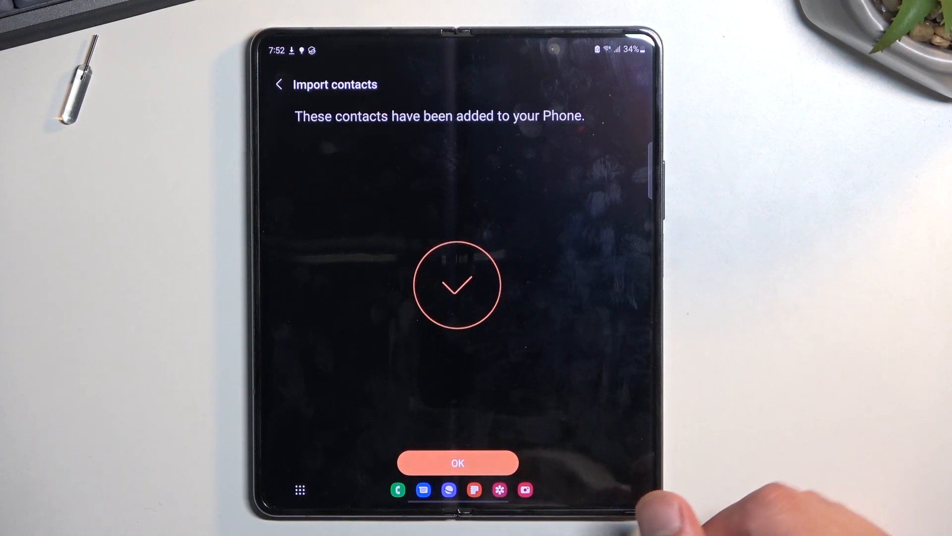
Dismiss the import success message and view the contacts list with Infolinia and Cxz.
left_click(457, 463)
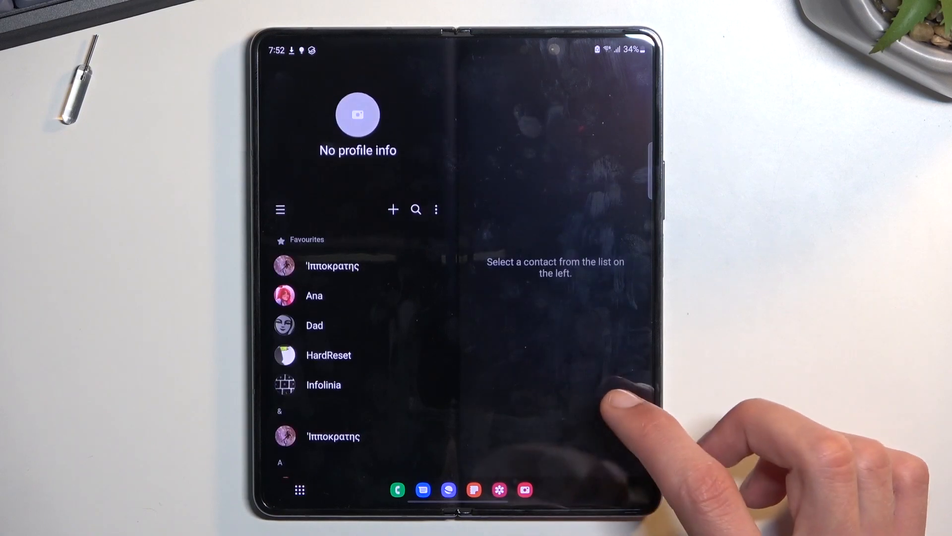
scroll("up", 3)
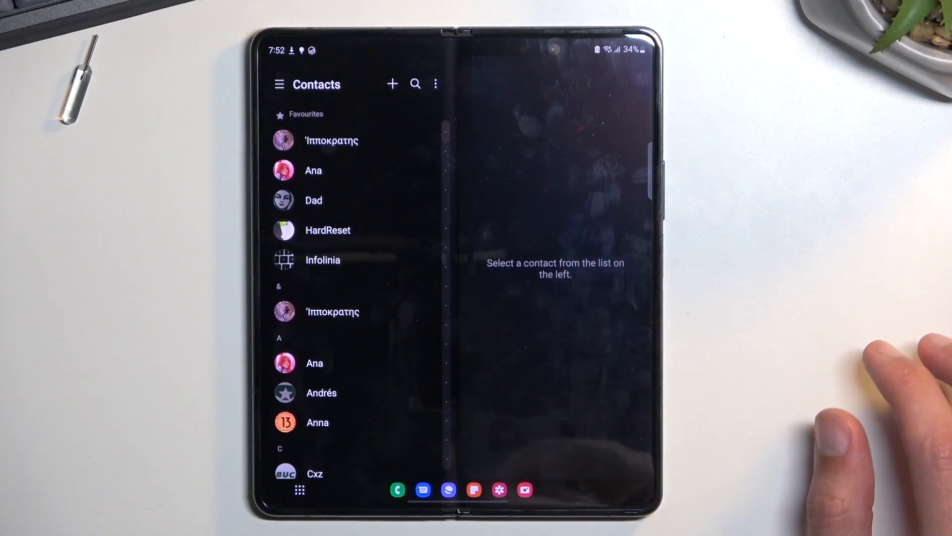